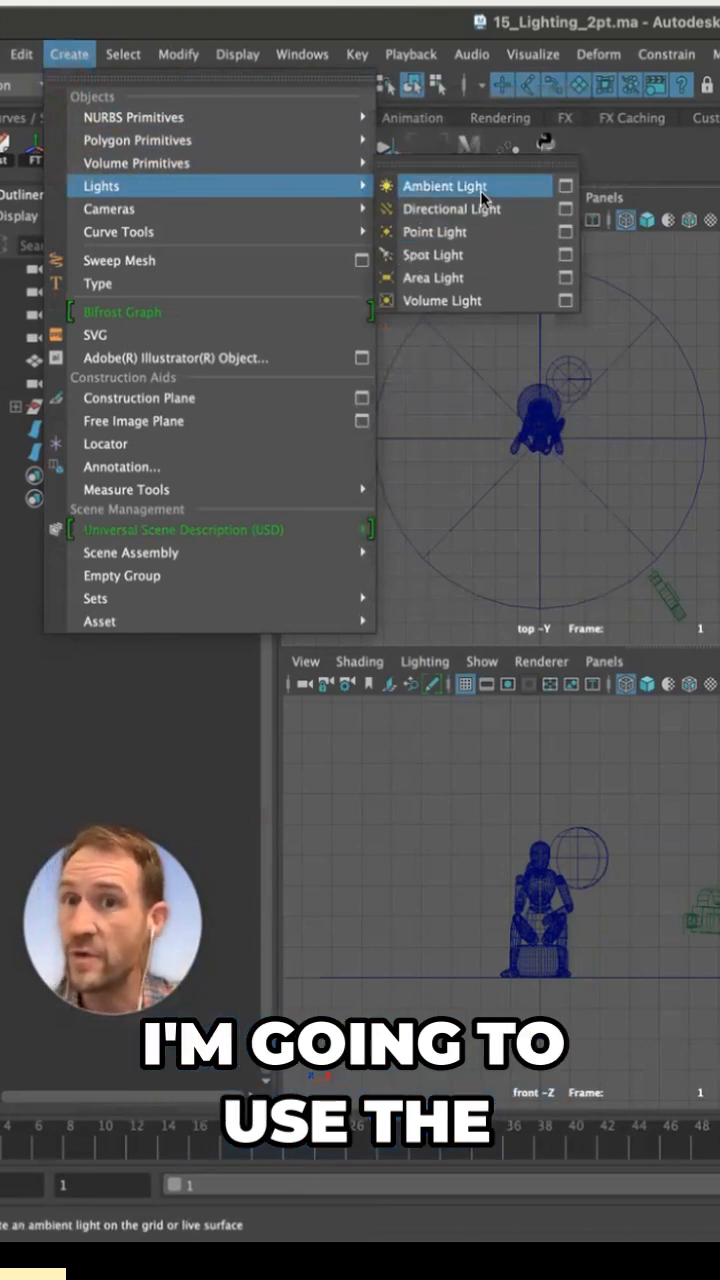
Add an ambient light, ambientLight1, to the mannequin scene via Create > Lights
{"action": "left_click", "coordinate": [444, 186]}
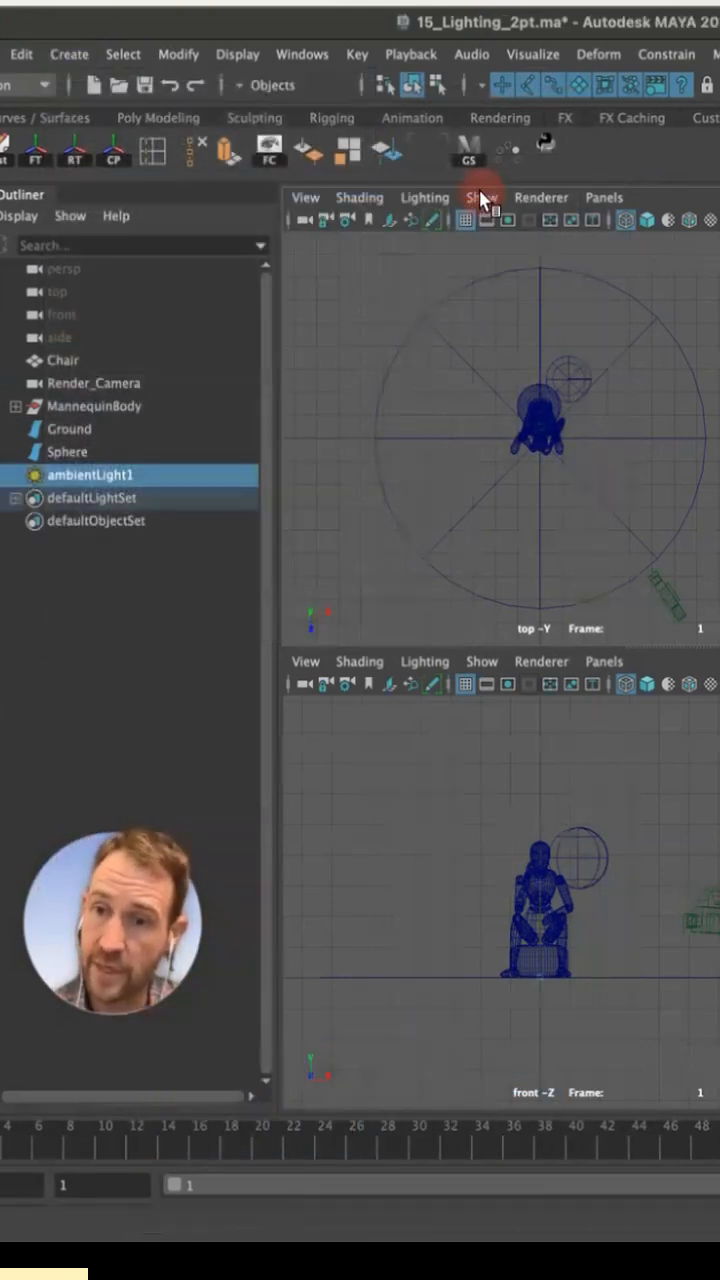